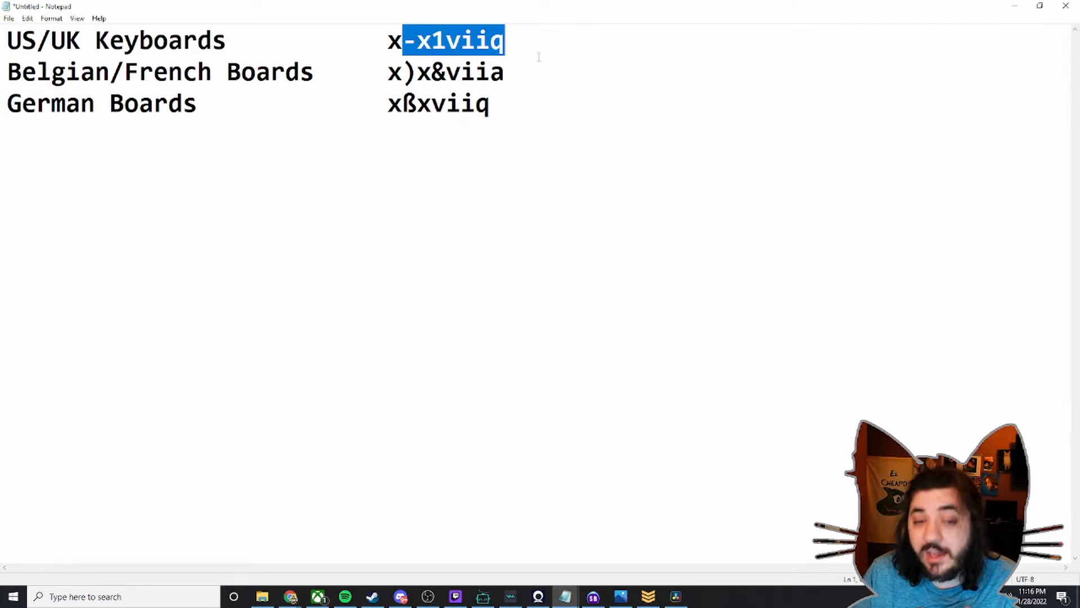
left_click(513, 41)
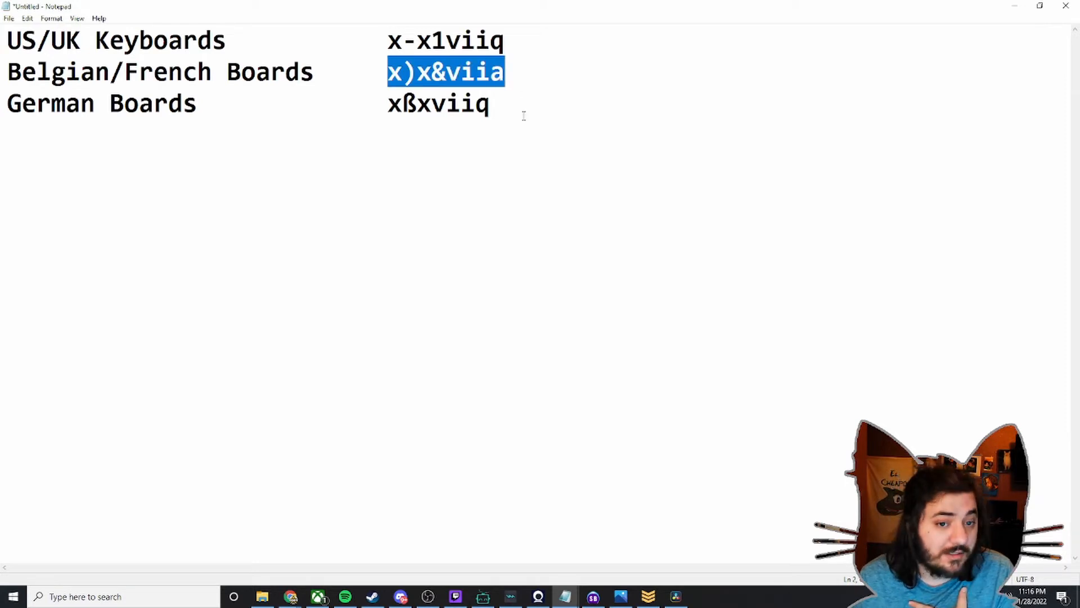
left_click(568, 114)
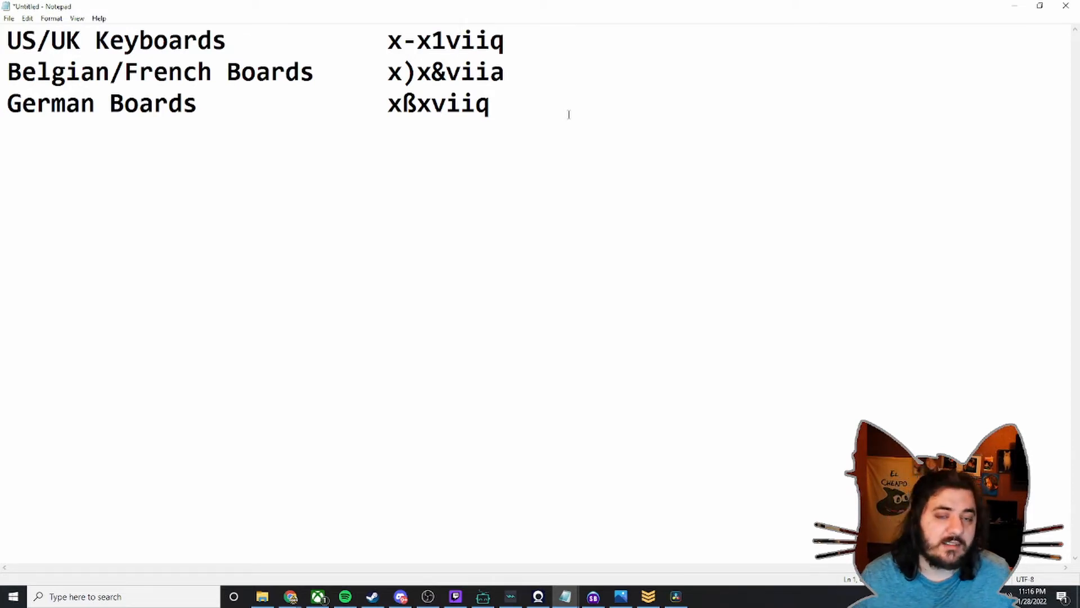
left_click(460, 41)
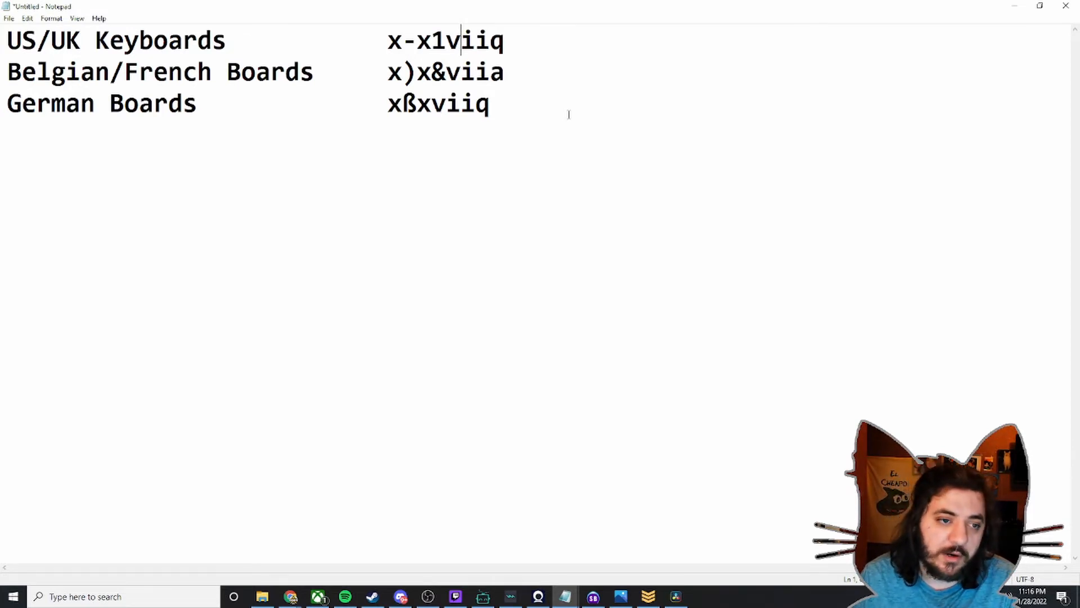
double_click(438, 103)
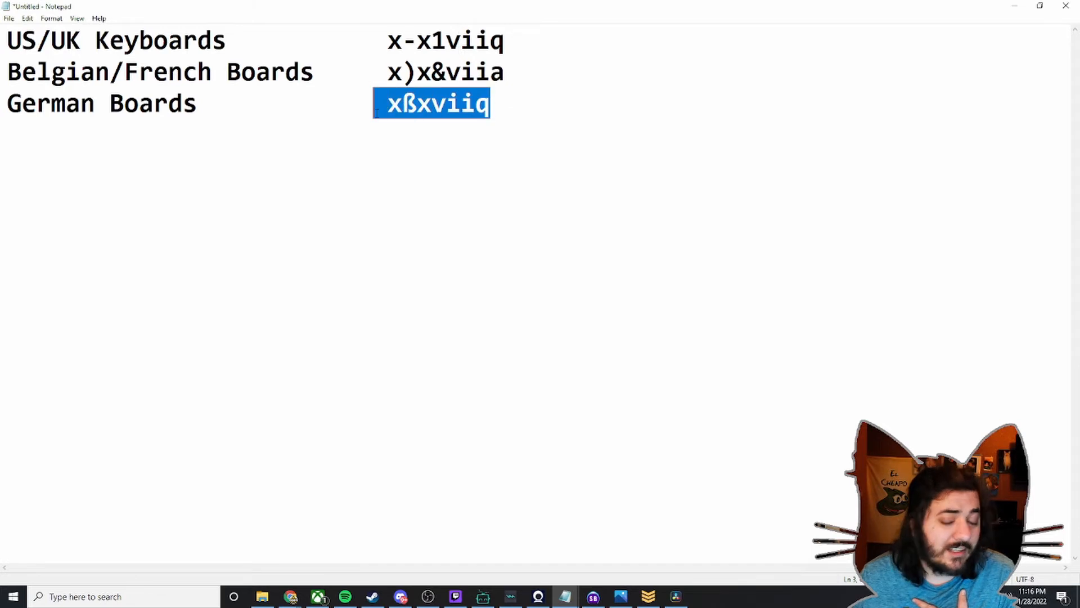
left_click(534, 156)
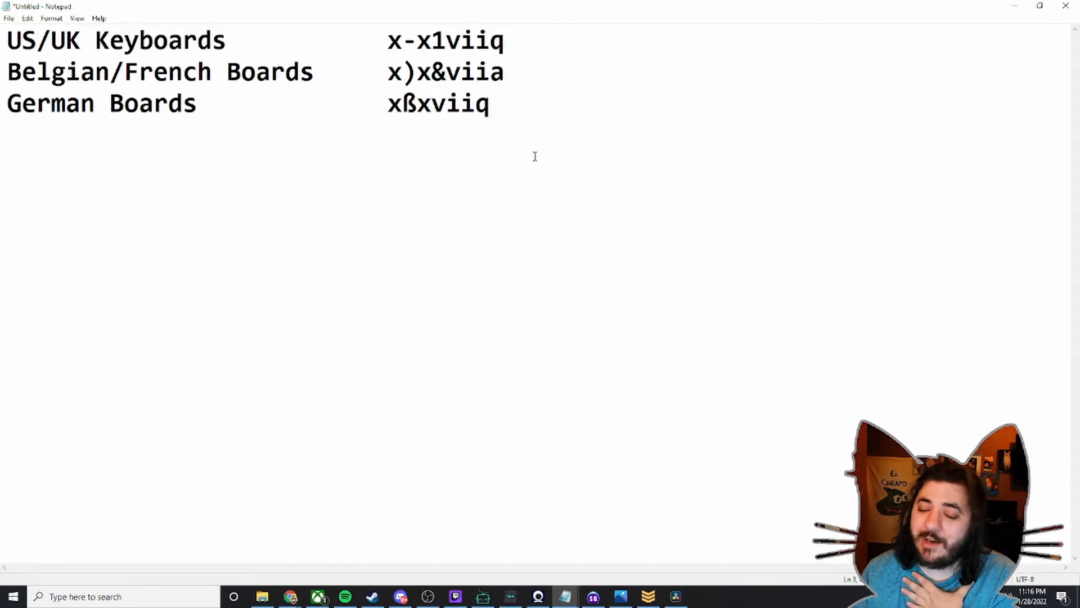